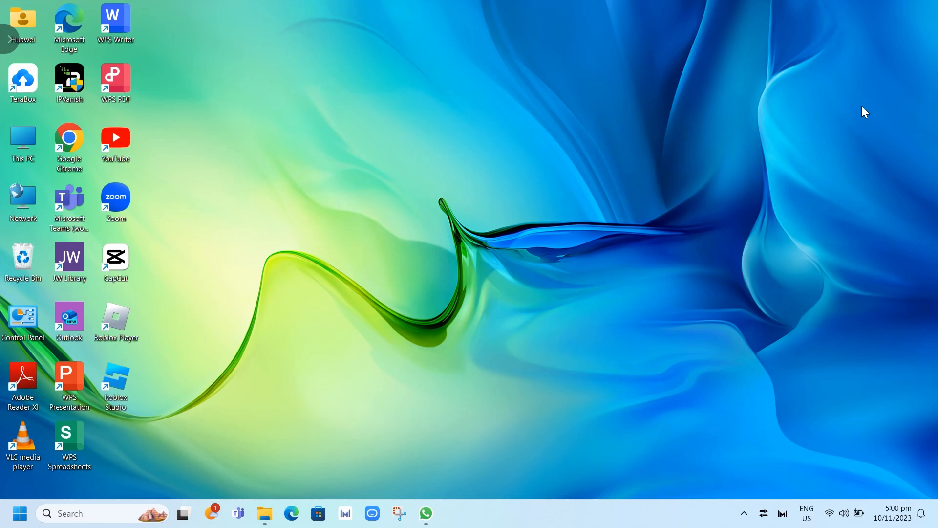
mouse_move(365, 119)
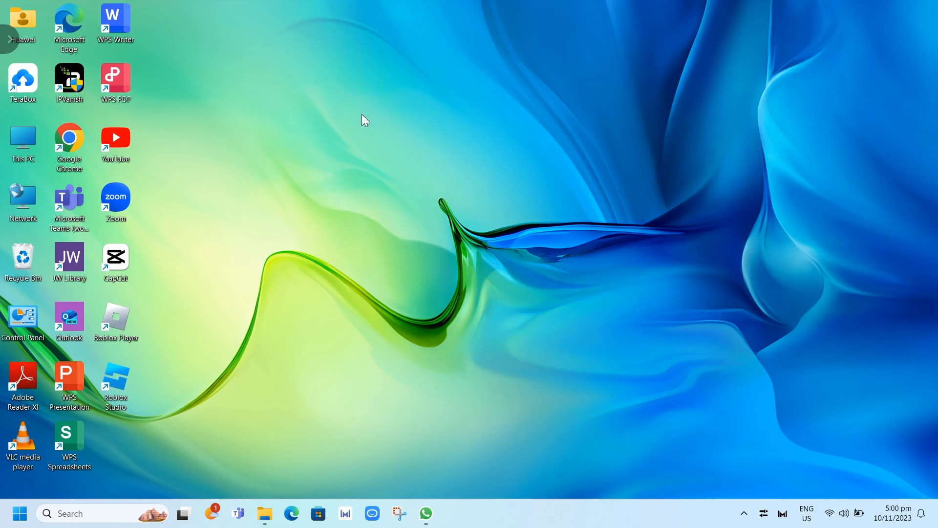
mouse_move(115, 262)
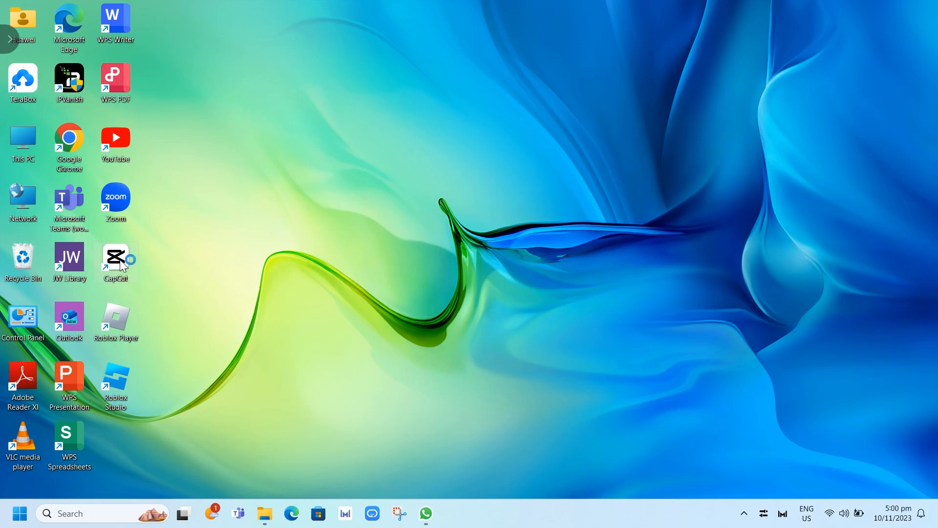
Launch CapCut from the desktop shortcut and maximize its home window.
double_click(116, 262)
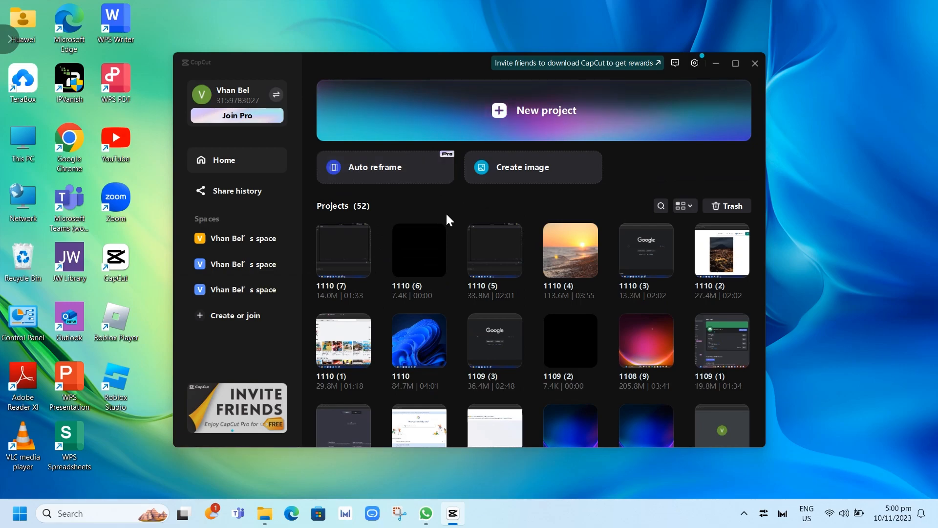
click(735, 63)
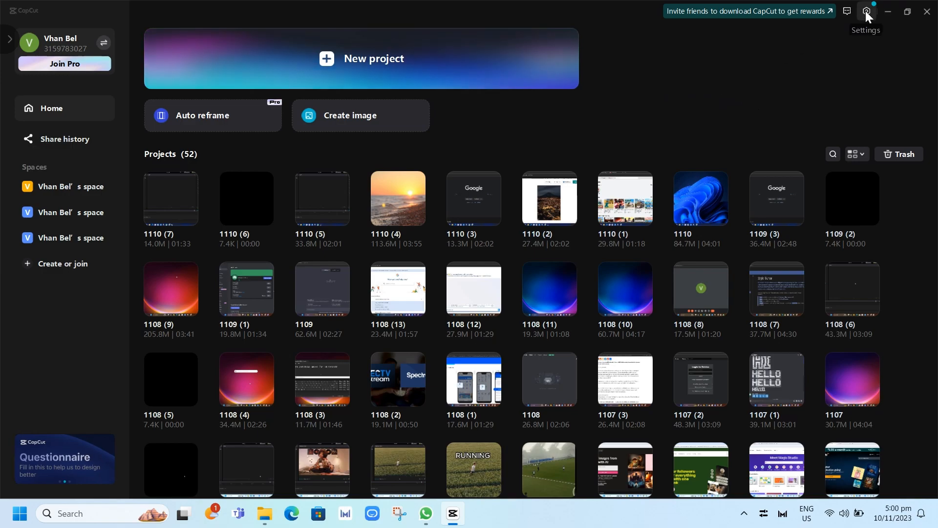
Open Settings from the gear menu, landing on the Project tab with 1.20GB cache.
click(865, 11)
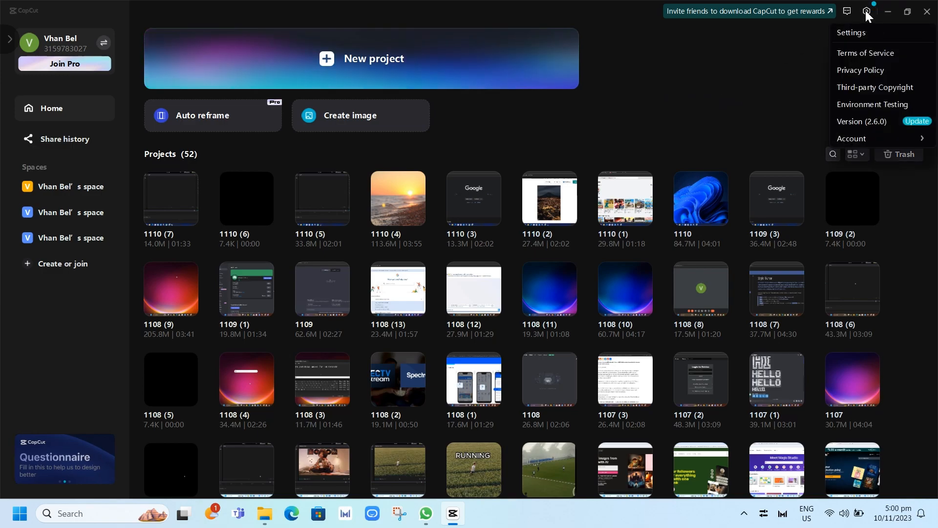
mouse_move(856, 32)
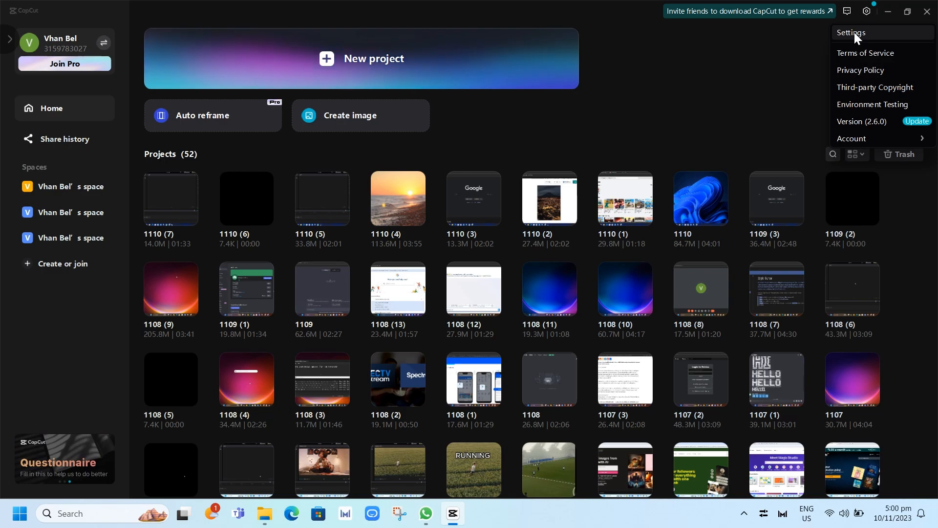
click(851, 32)
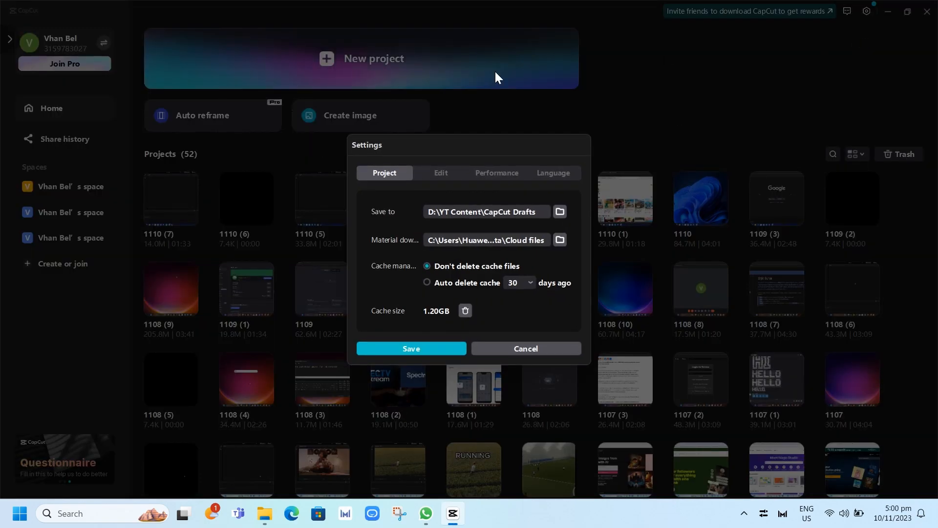
mouse_move(400, 150)
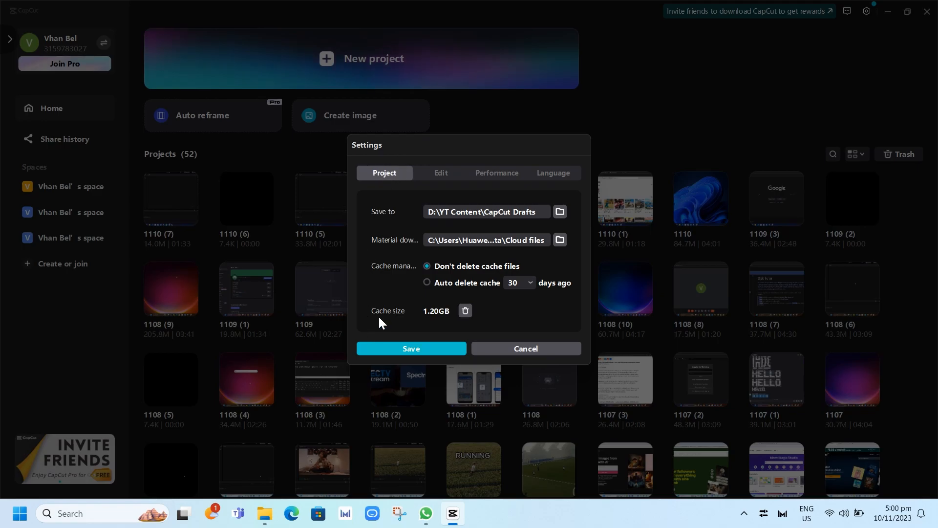
mouse_move(404, 324)
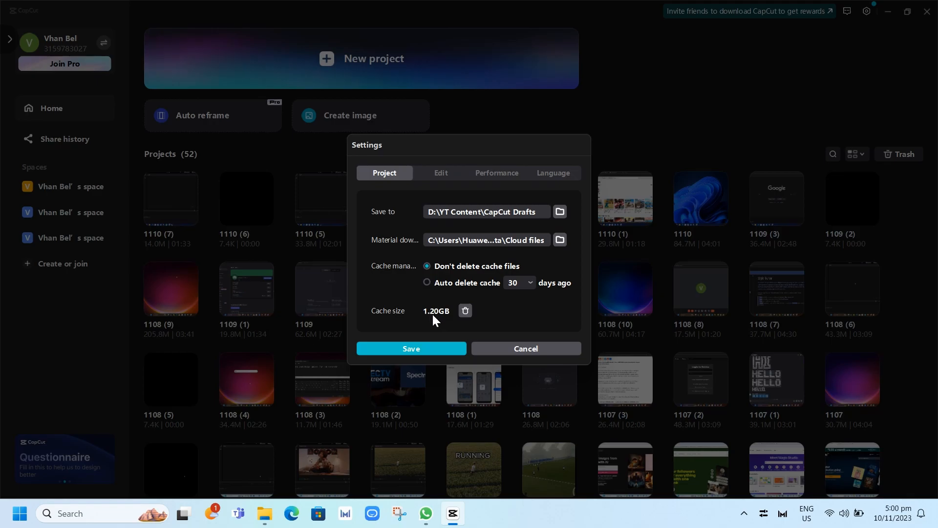
mouse_move(437, 319)
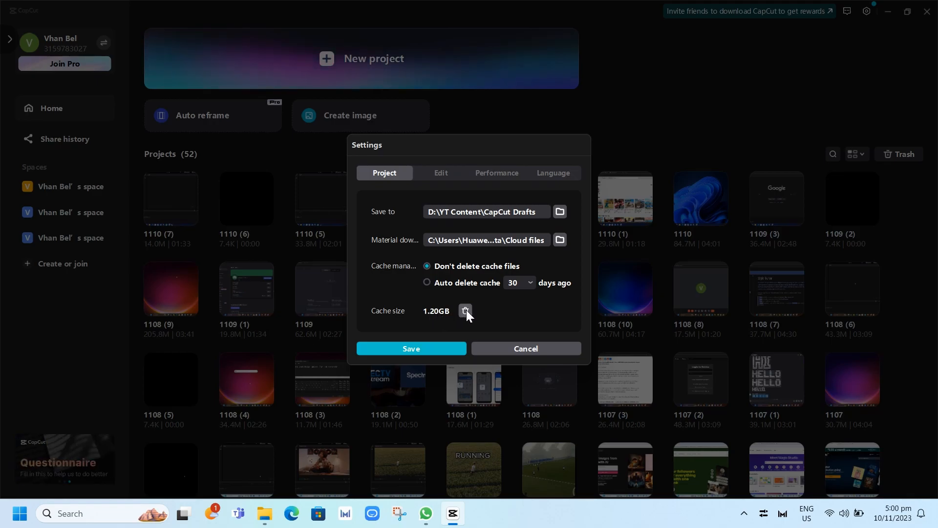
Start deleting the 1.20GB cache via the trash icon, raising the Clear cache files confirmation.
click(466, 311)
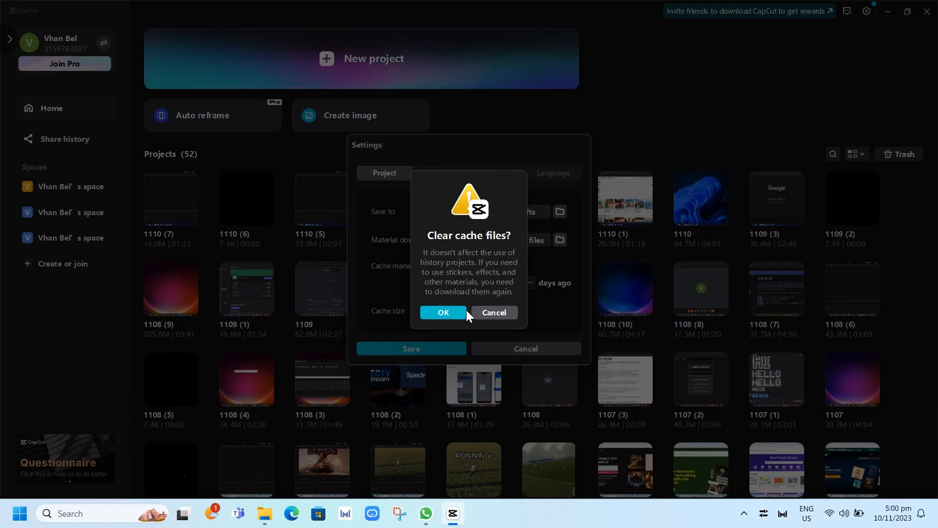
mouse_move(537, 246)
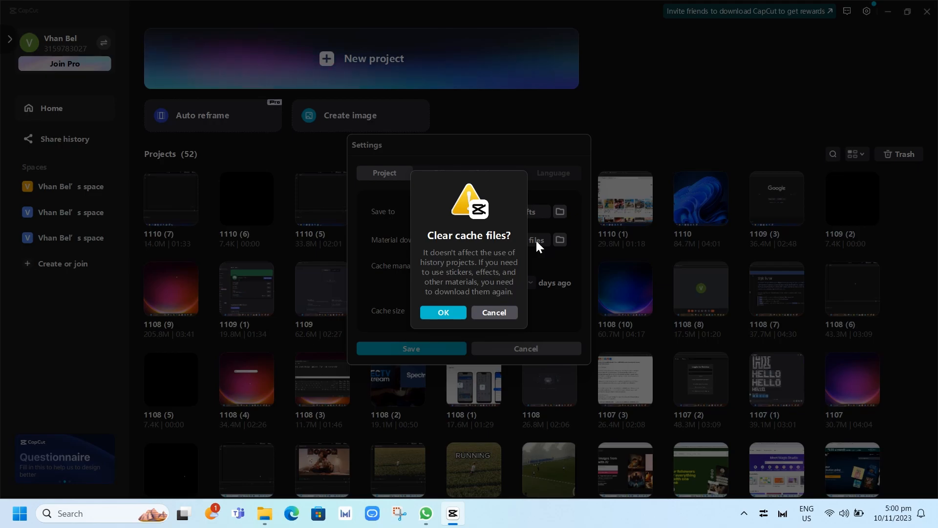
mouse_move(466, 270)
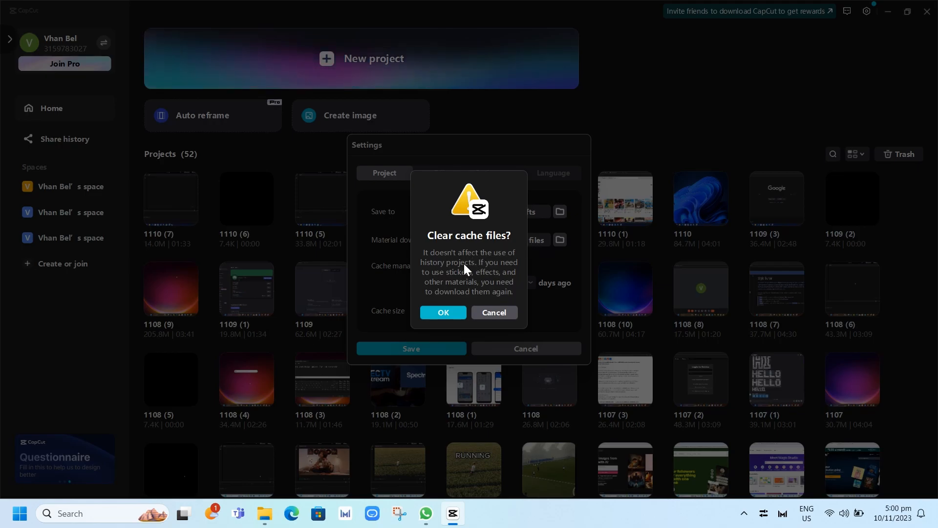
mouse_move(297, 405)
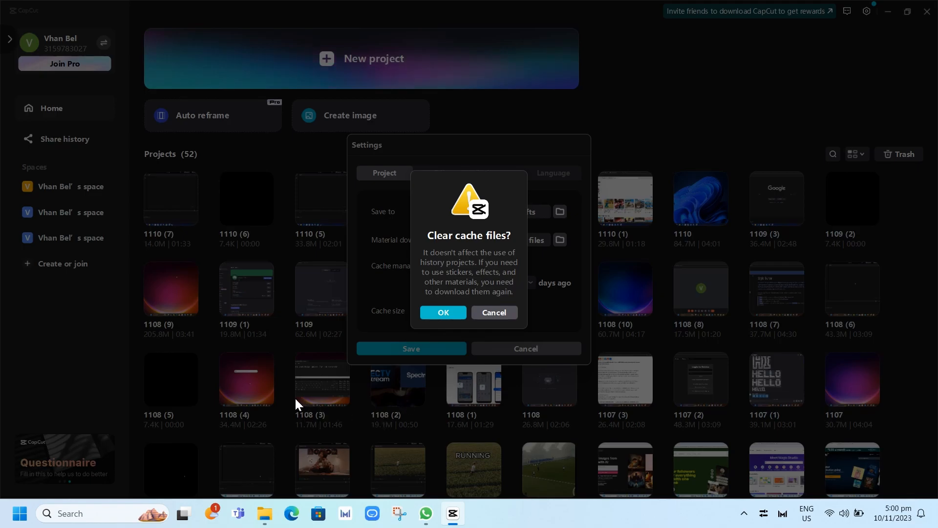